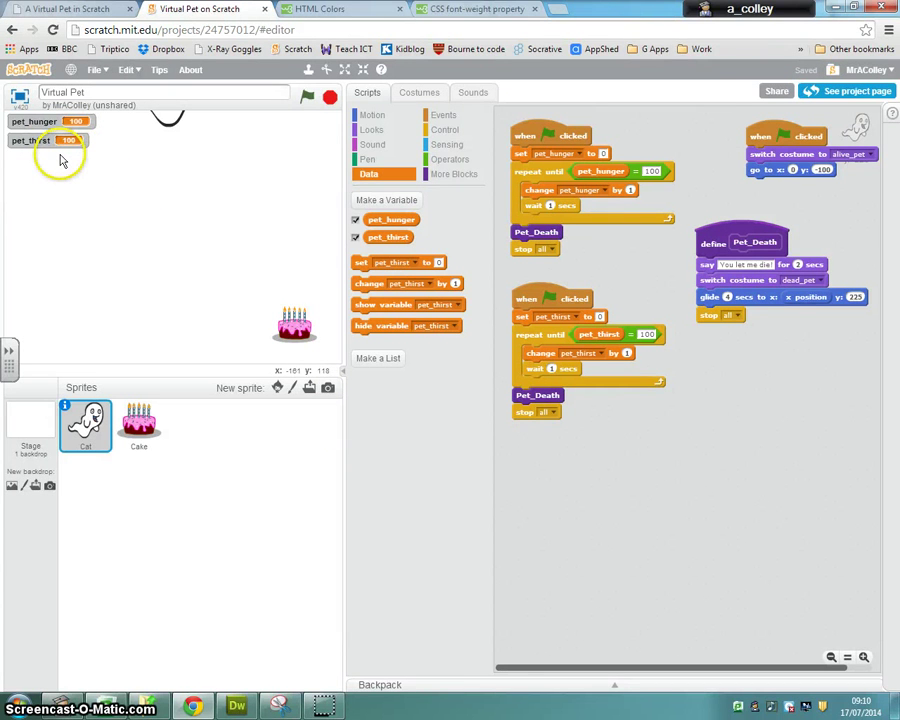
mouse_move(143, 296)
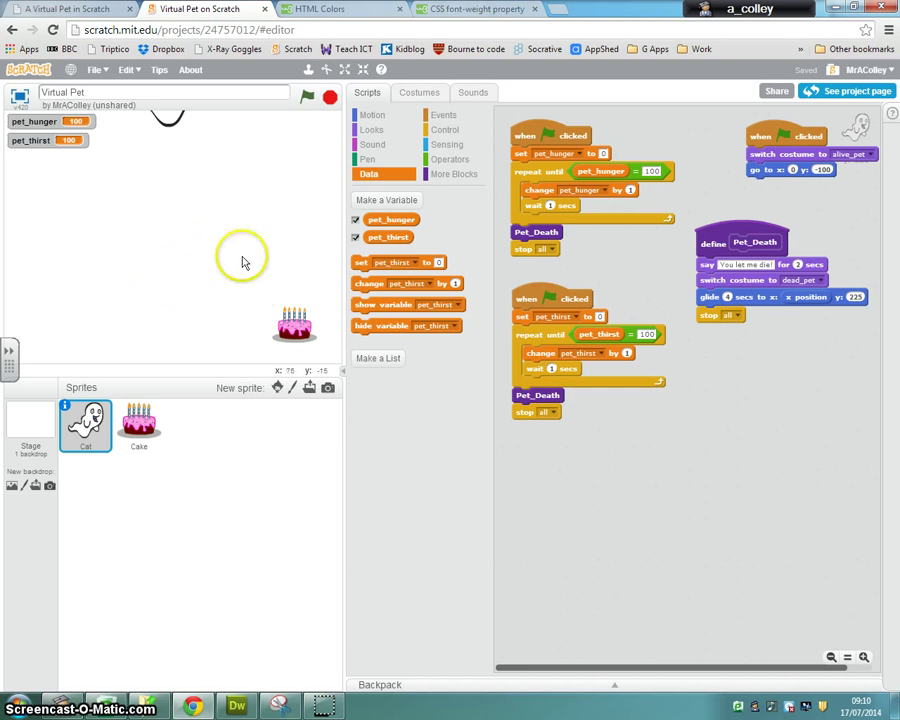
Add the blue Button2 sprite from the Things category of the sprite library.
left_click(278, 387)
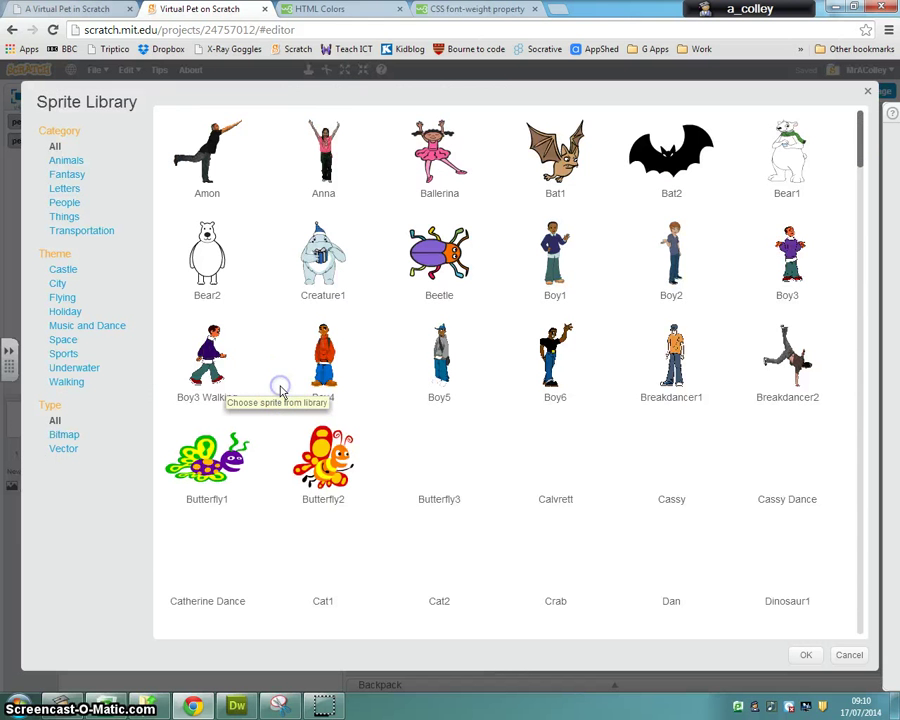
scroll("down", 3)
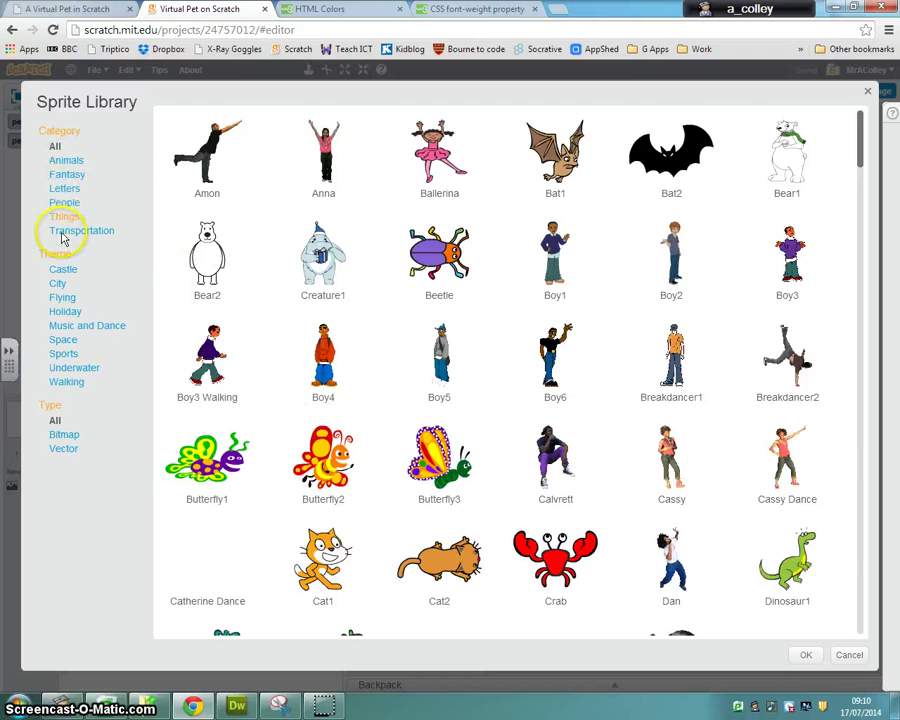
left_click(65, 216)
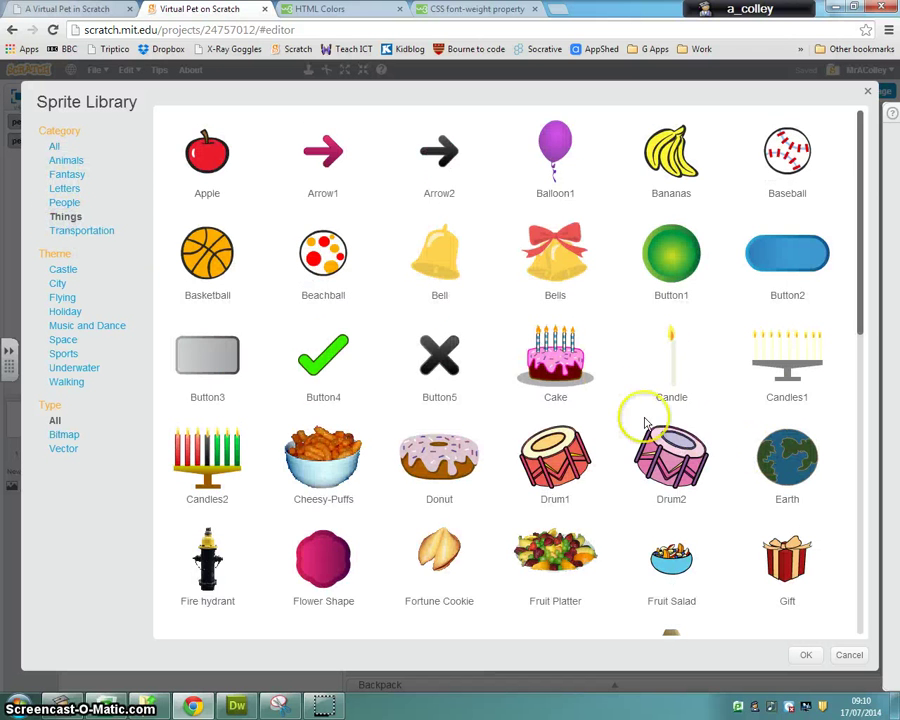
scroll("down", 3)
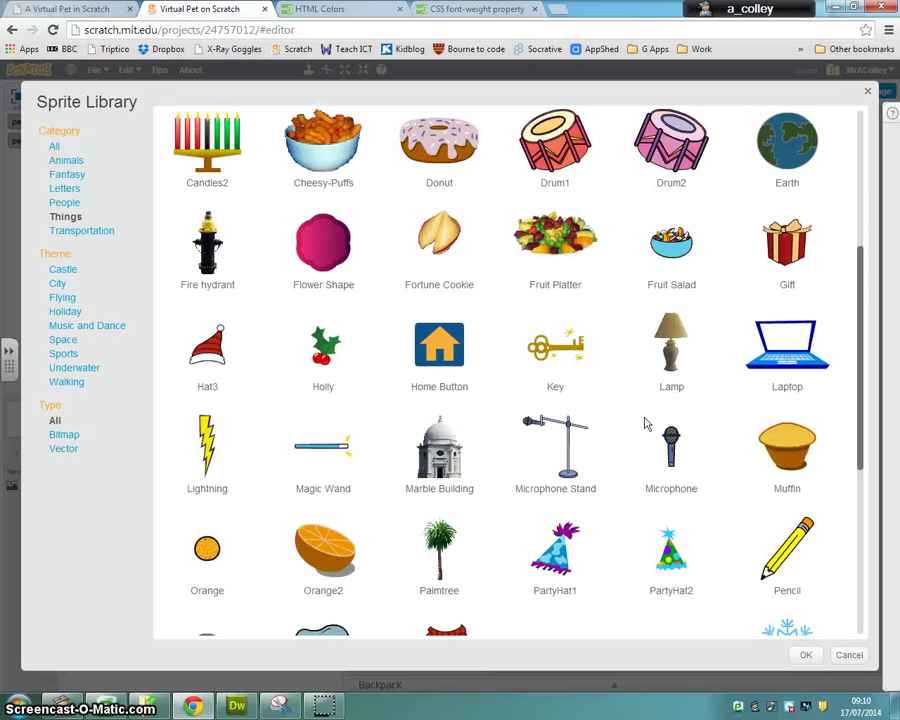
scroll("down", 3)
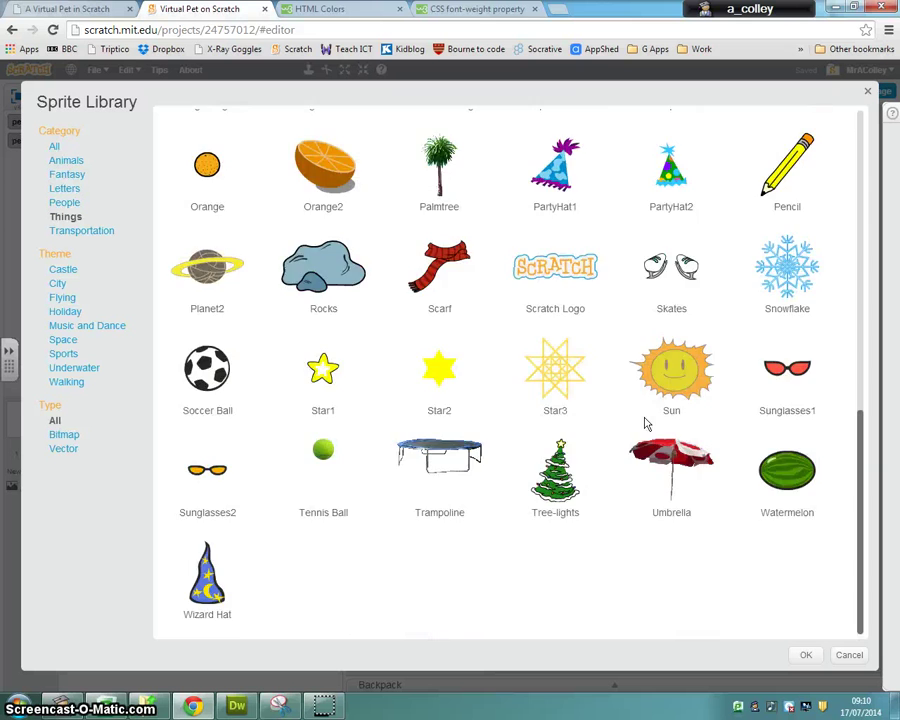
scroll("up", 3)
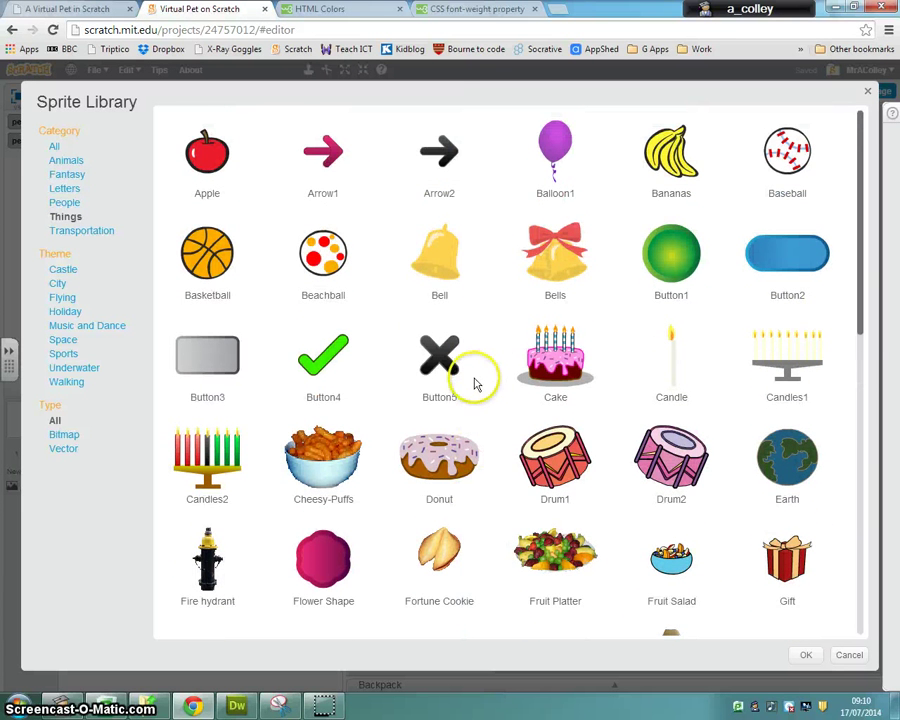
scroll("down", 3)
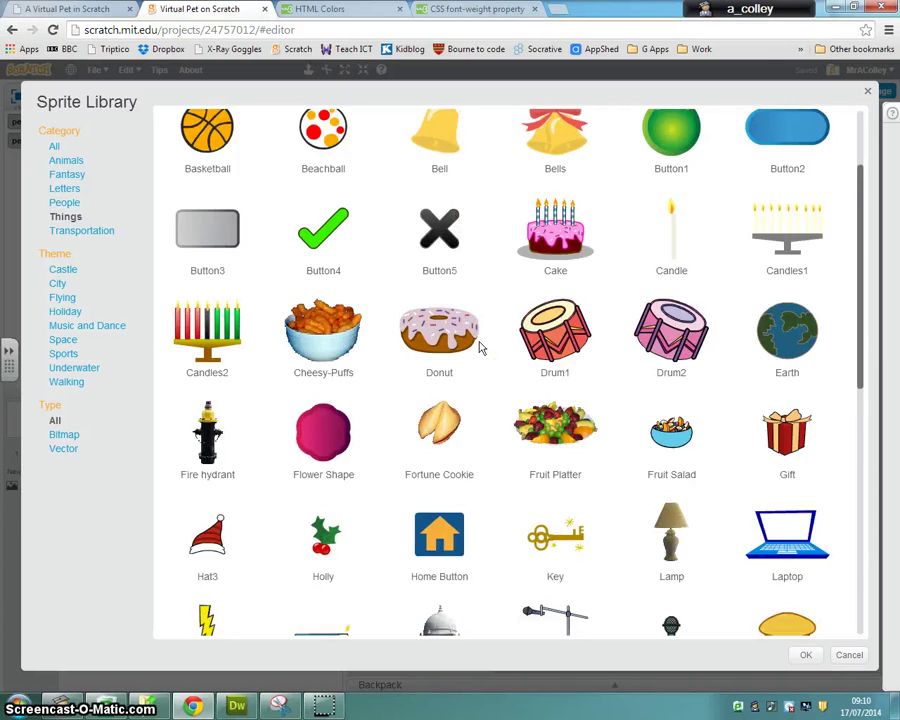
scroll("down", 3)
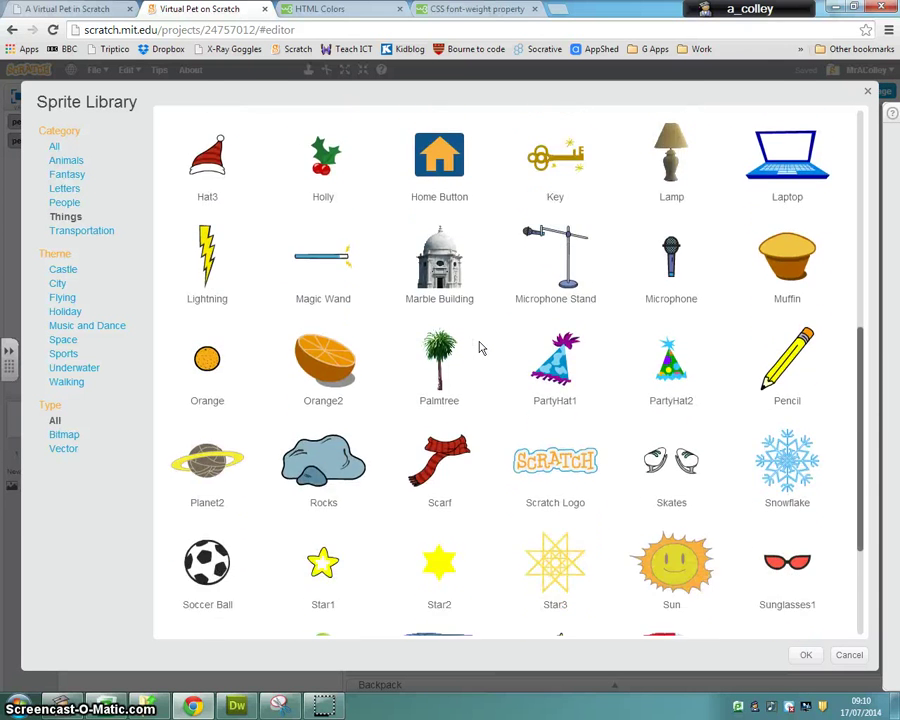
scroll("down", 3)
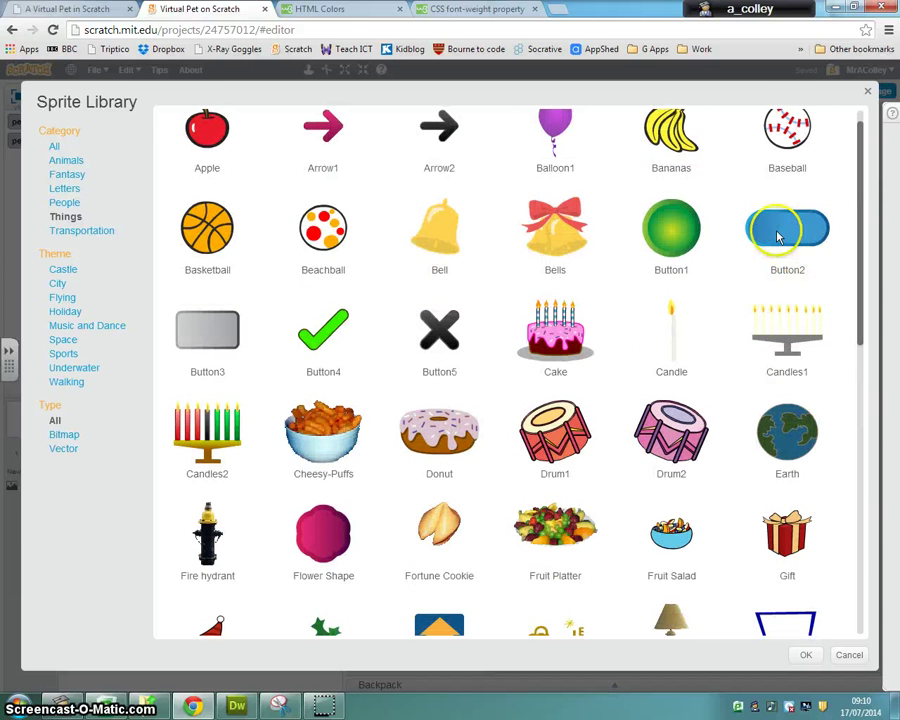
left_click(787, 232)
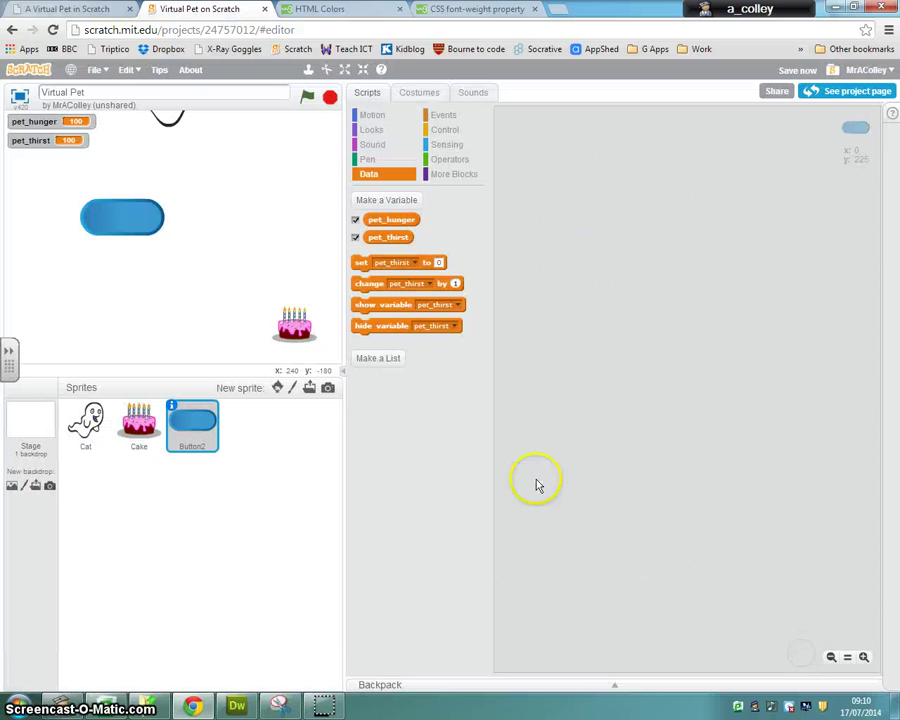
Write the text label 'Drink' on the Button2 costume in the paint editor.
left_click(418, 92)
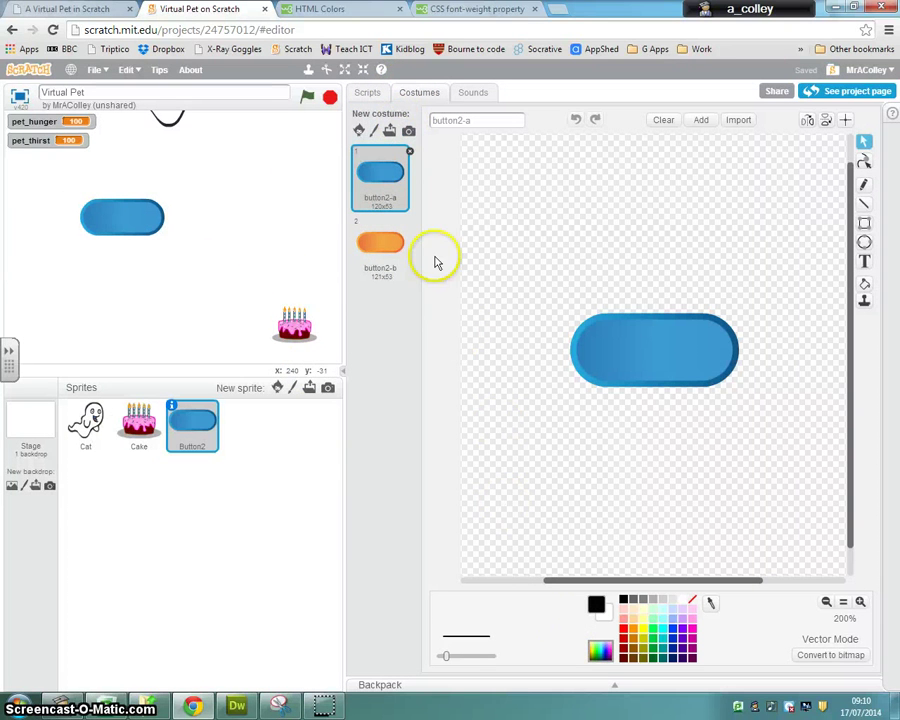
mouse_move(358, 131)
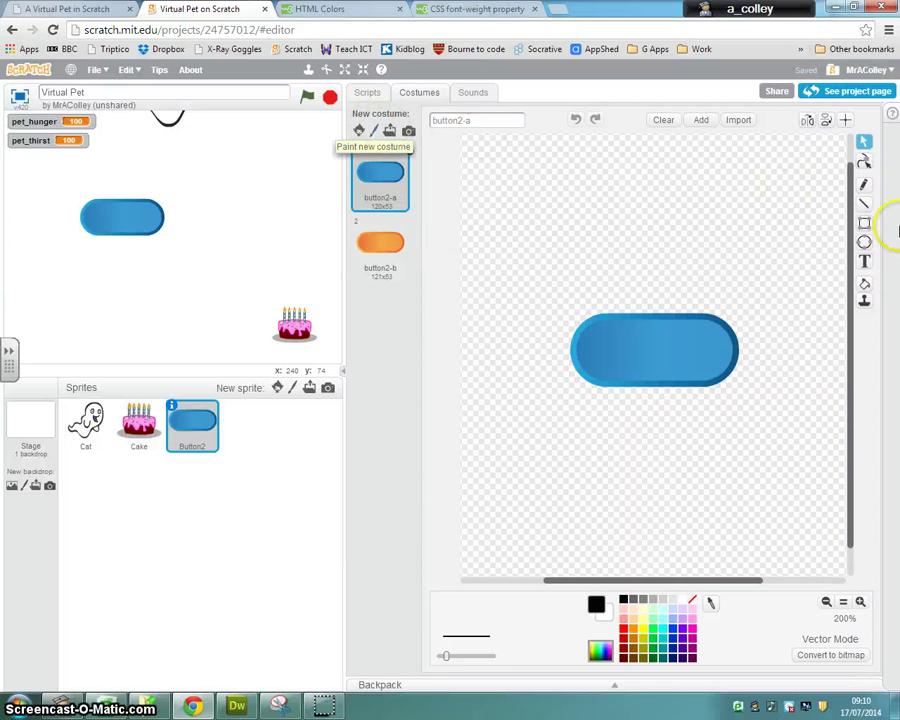
left_click(864, 261)
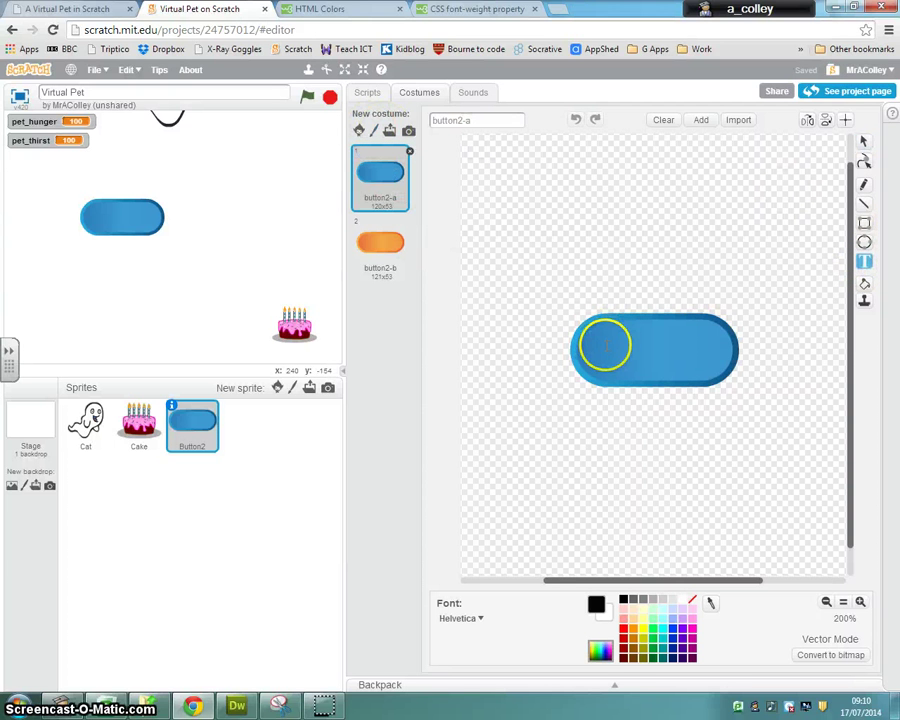
type("Drin")
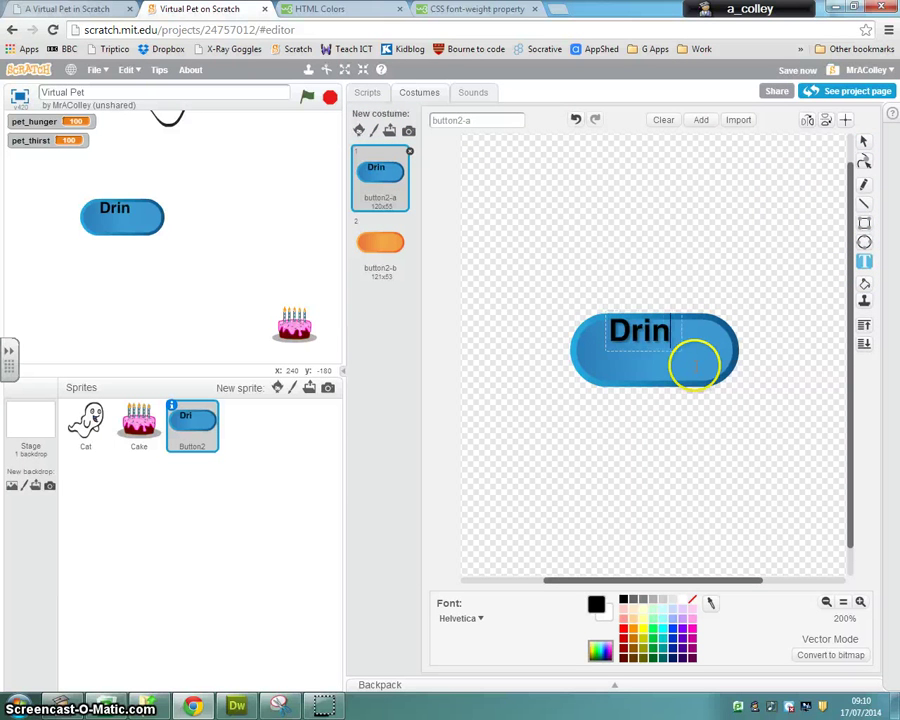
type("k")
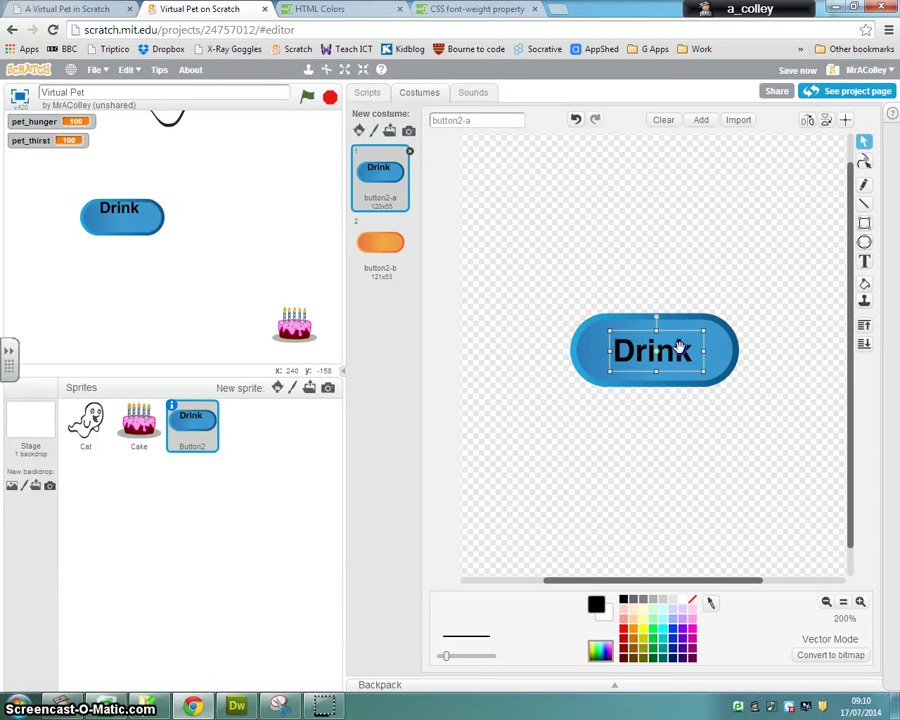
left_click(367, 92)
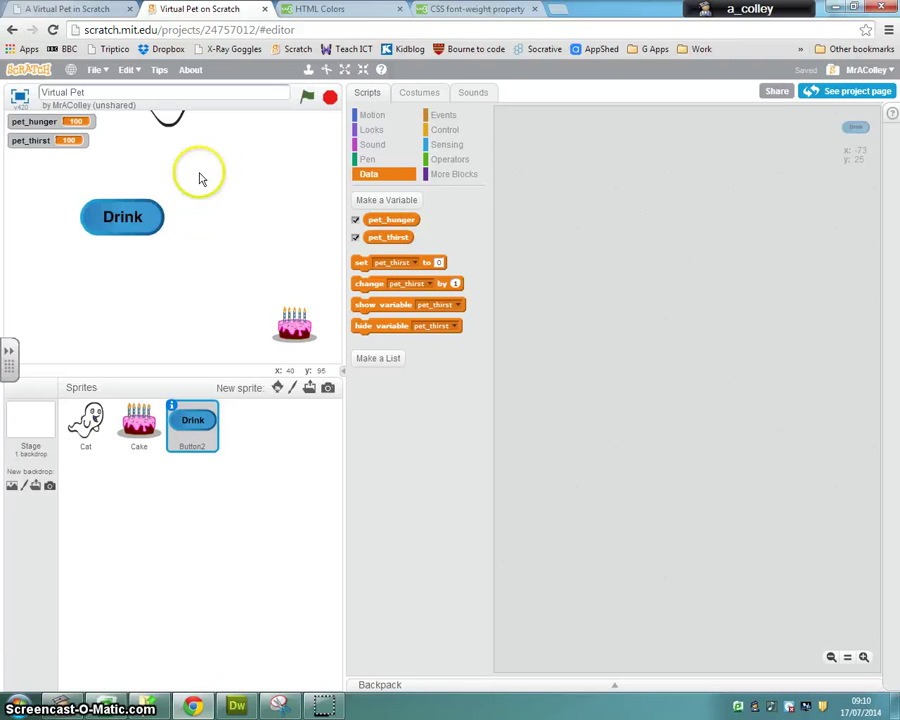
Move the Drink button to the bottom-left corner of the stage.
left_click_drag(122, 217, 45, 340)
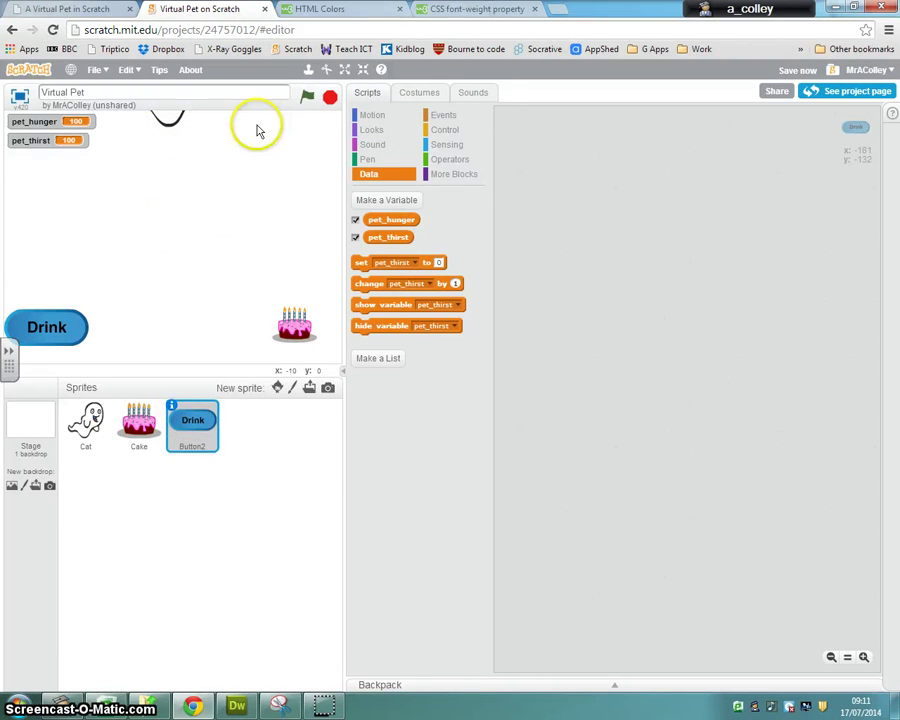
mouse_move(445, 130)
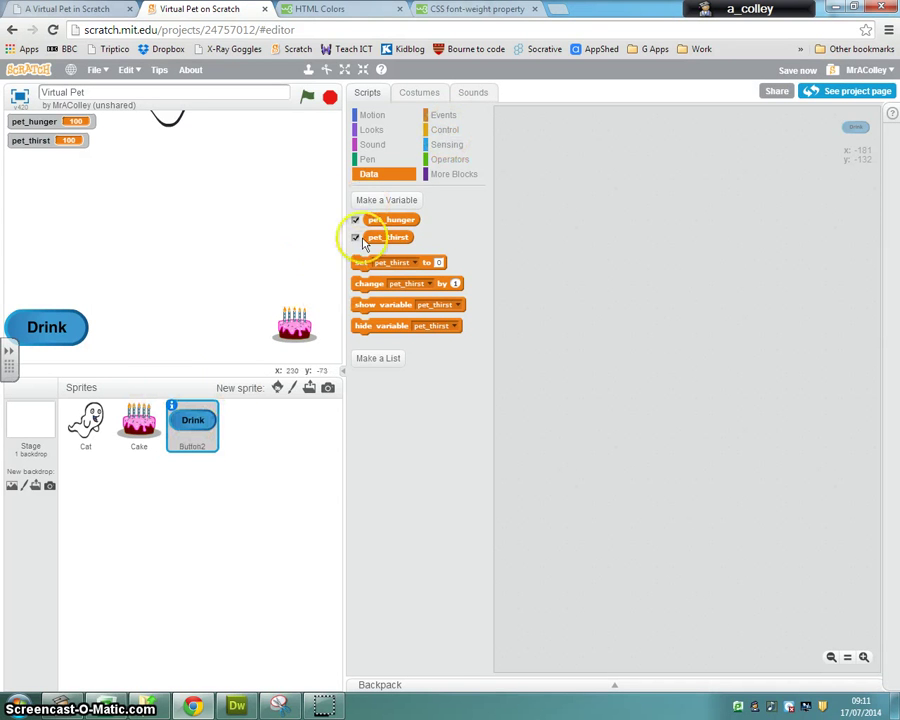
Script the button so 'when this sprite clicked' changes pet_thirst by -10.
left_click(445, 129)
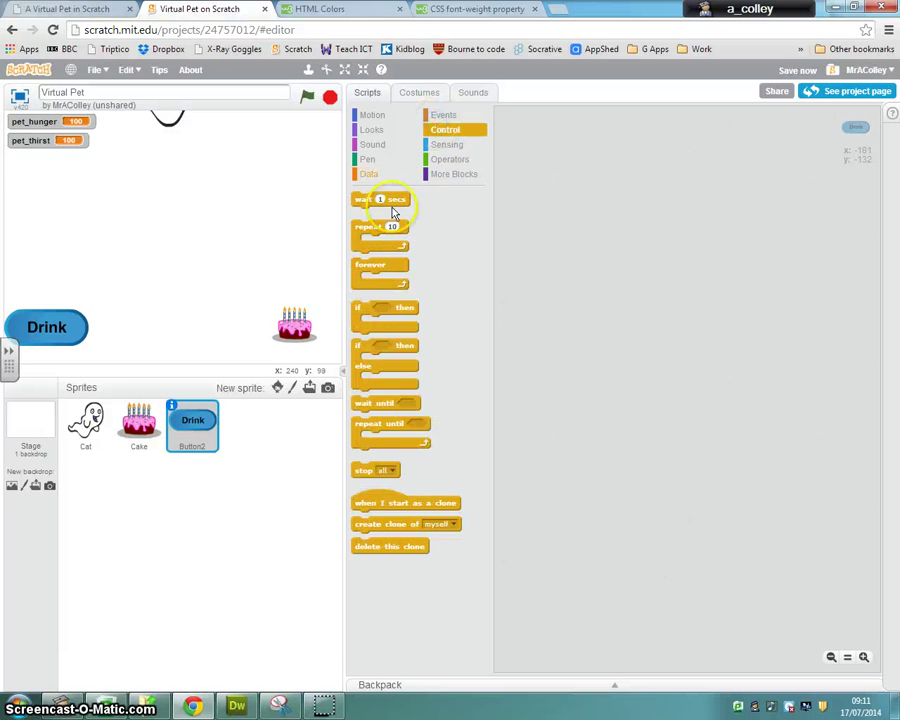
left_click(444, 114)
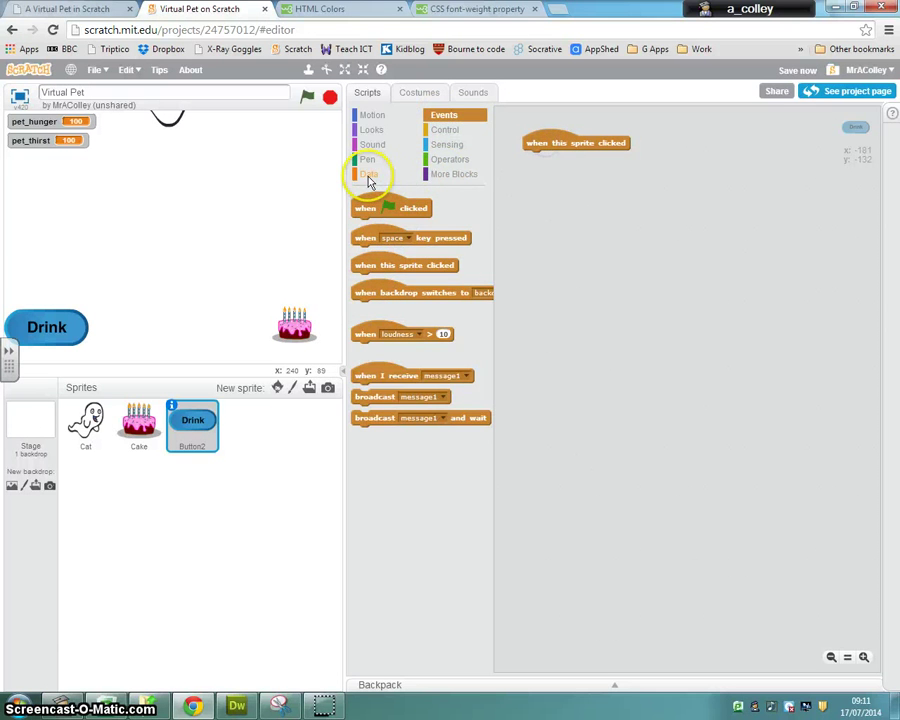
left_click(369, 173)
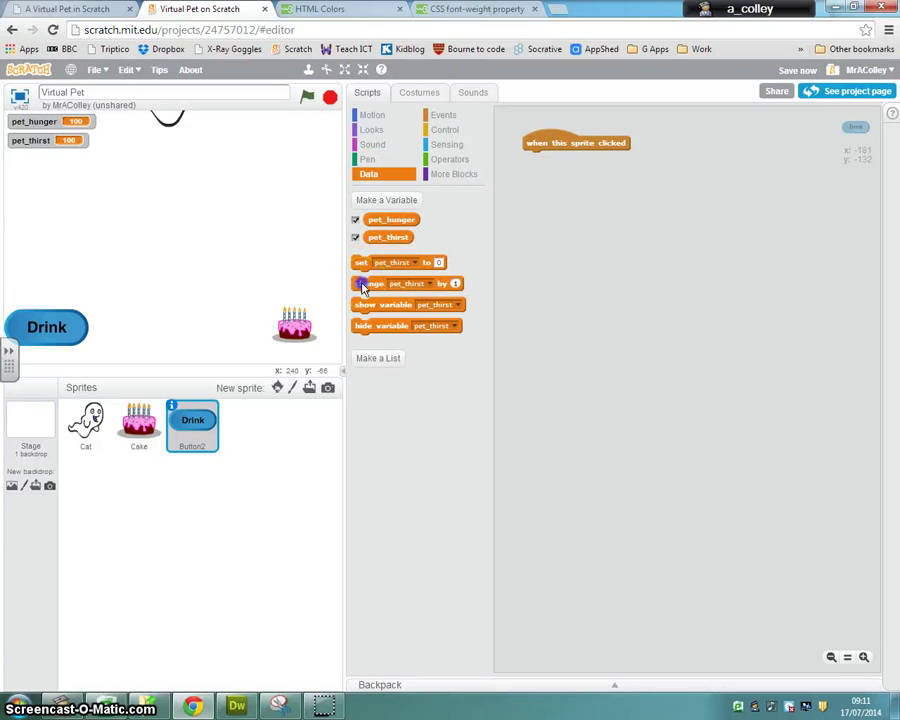
left_click_drag(407, 283, 575, 158)
type("-10")
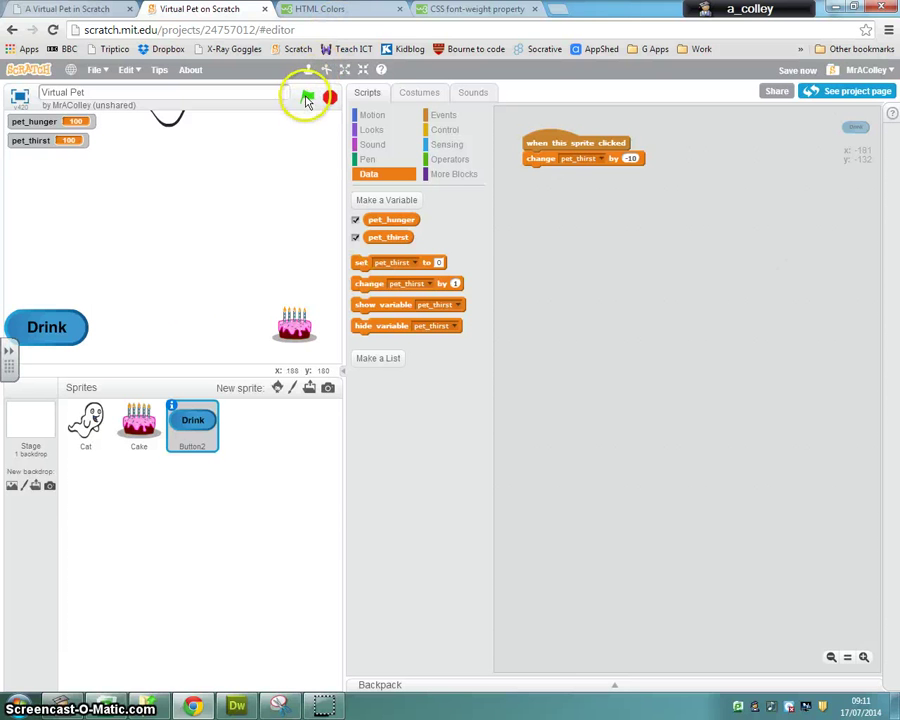
Run the project with the green flag and click Drink to lower pet_thirst.
left_click(307, 97)
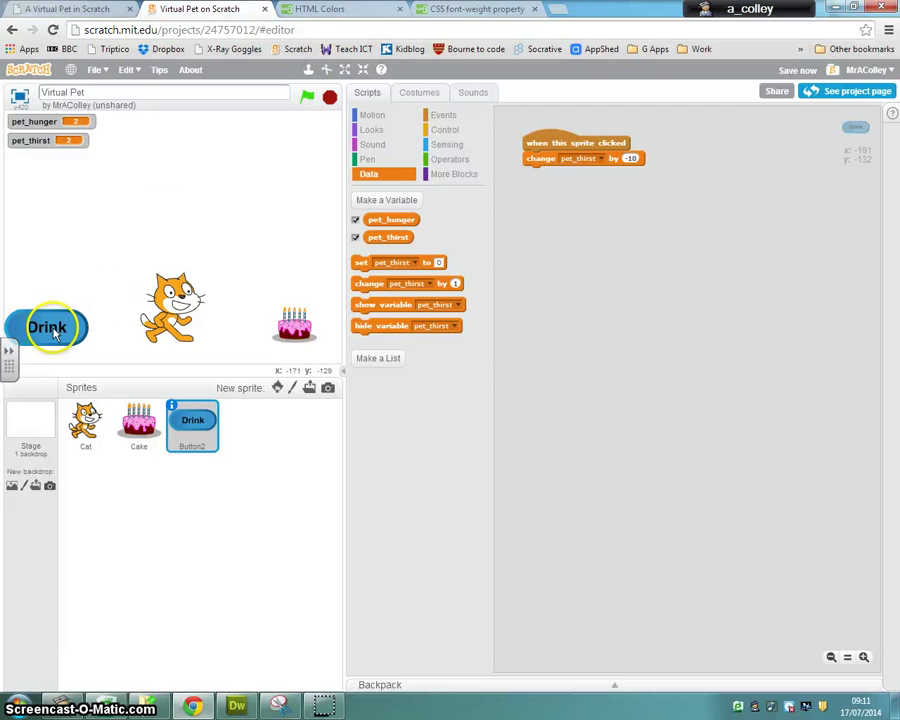
left_click(46, 327)
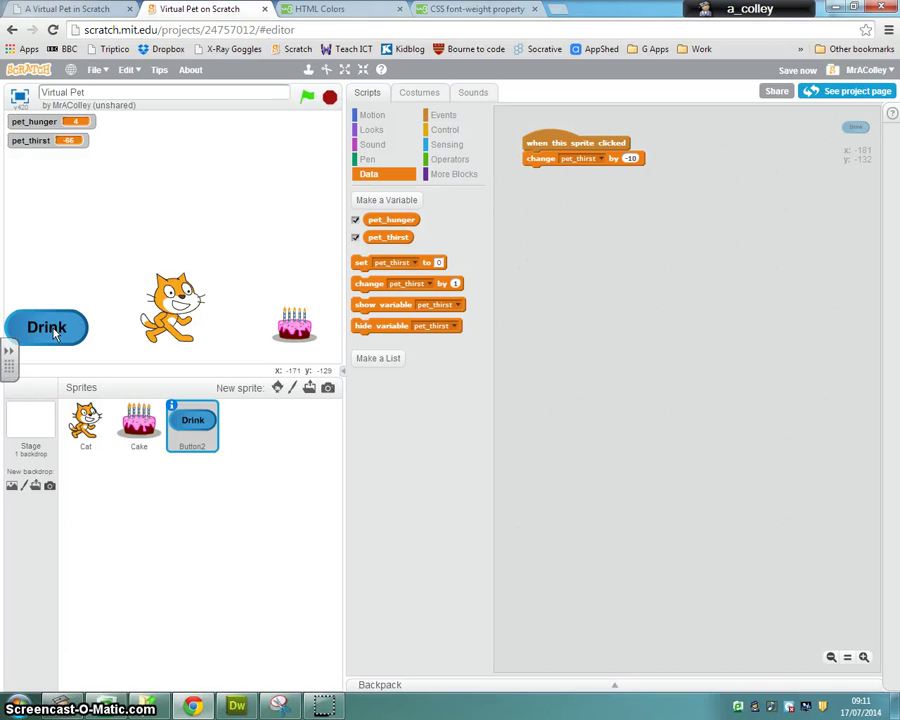